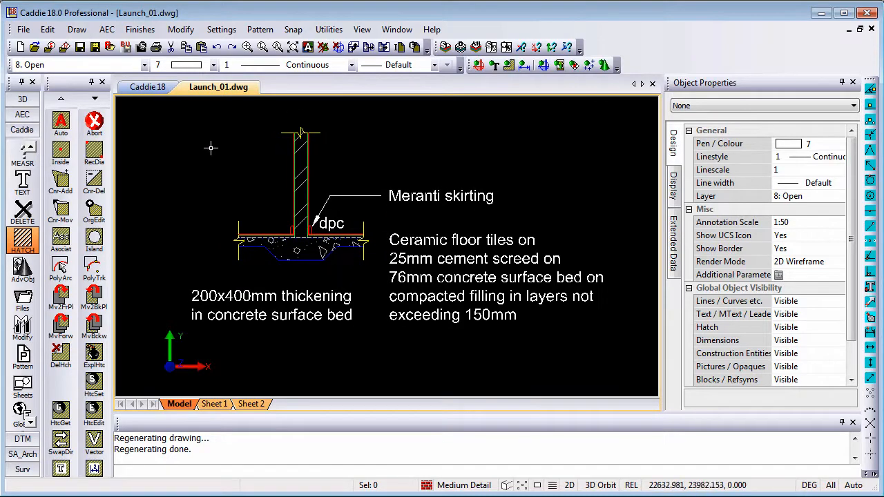
mouse_move(342, 284)
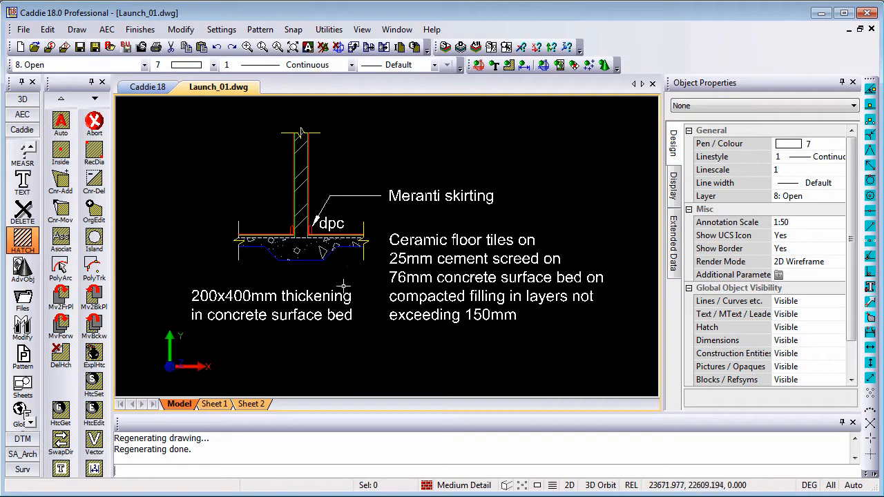
mouse_move(216, 404)
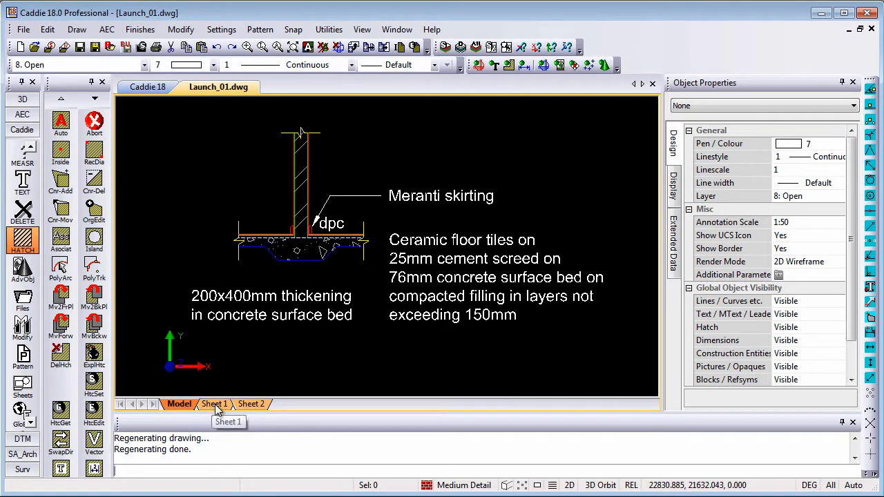
- Switch from model space to the Sheet 1 layout
left_click(216, 404)
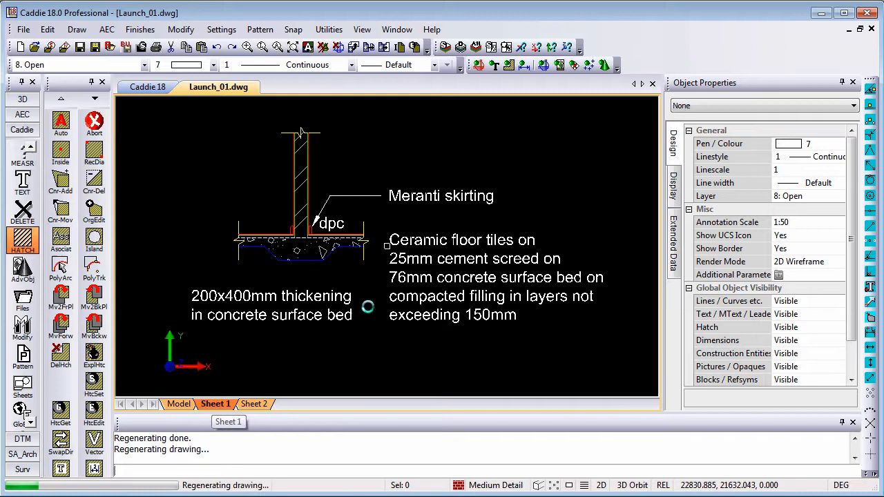
left_click(215, 403)
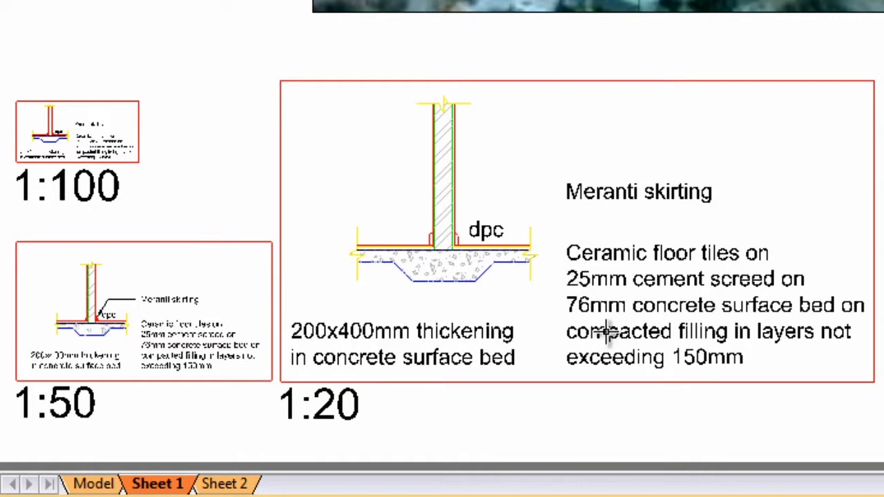
mouse_move(288, 289)
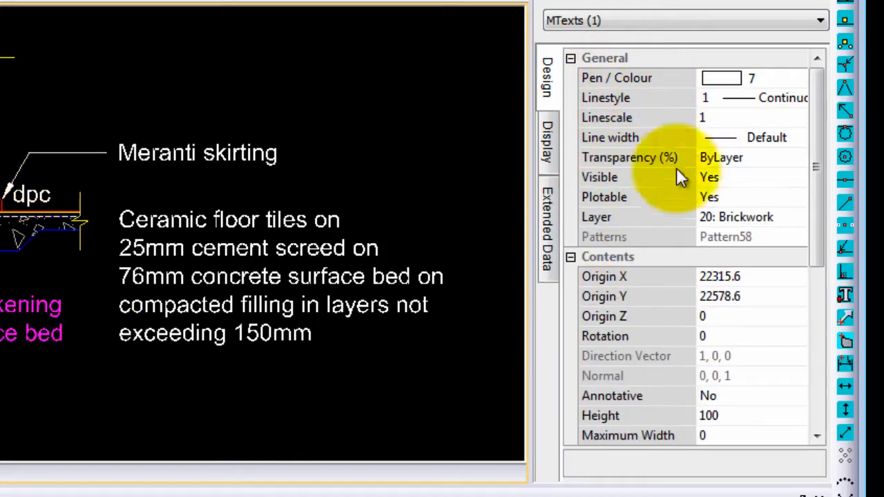
mouse_move(605, 401)
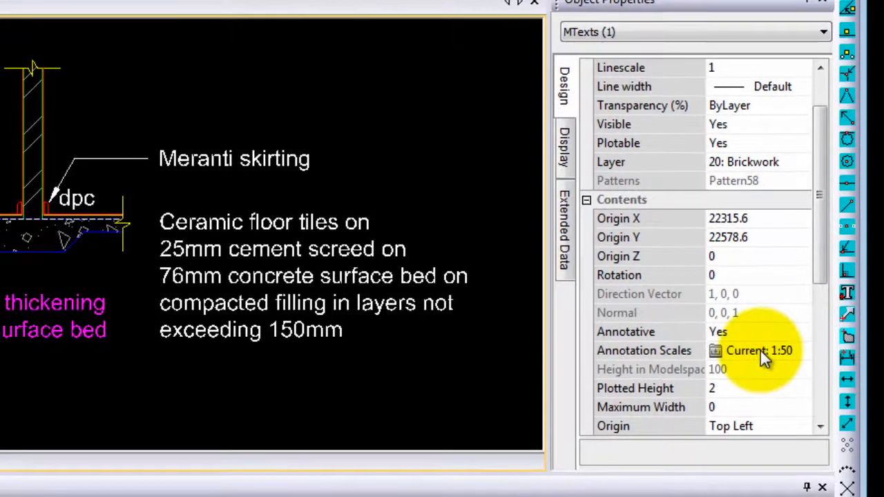
- Add the 1:20 scale to the thickening note's annotation scales
left_click(716, 351)
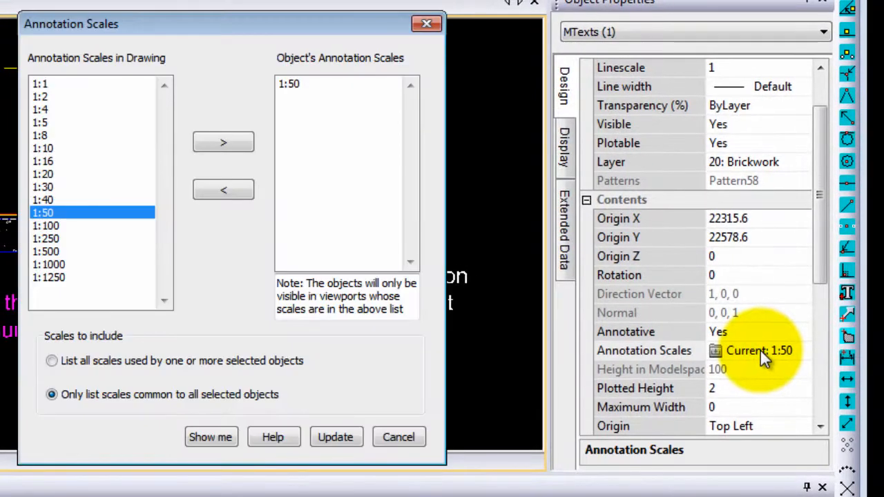
mouse_move(43, 194)
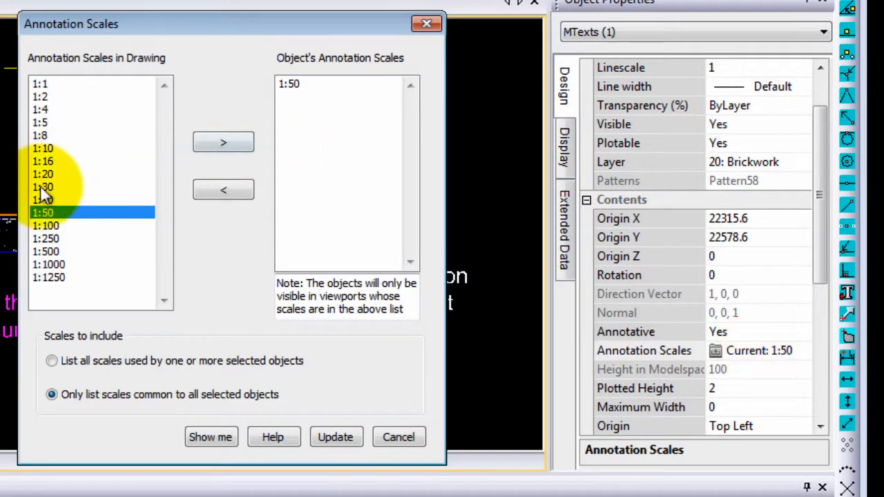
left_click(224, 143)
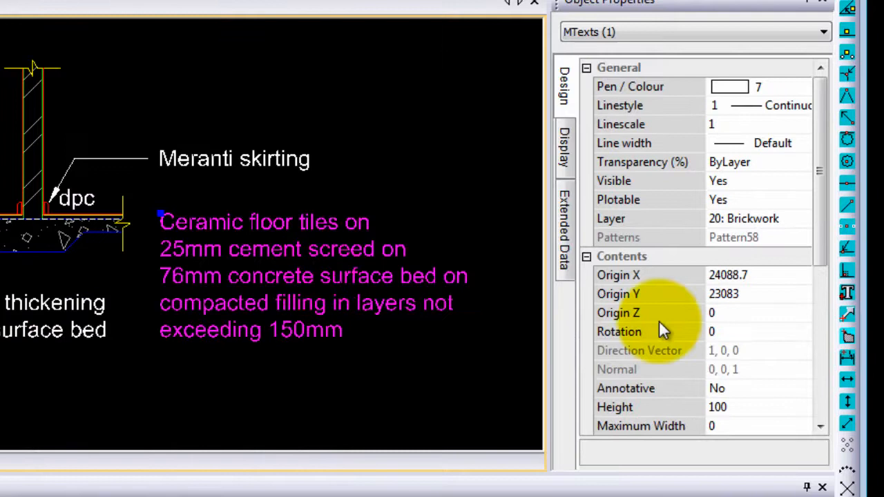
- Make the ceramic floor tiles note and another note annotative at 1:20 and 1:50
left_click(801, 389)
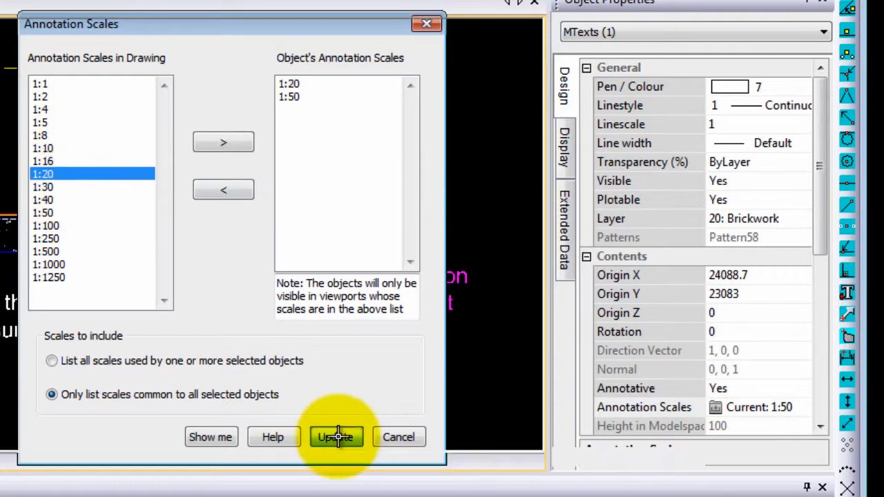
left_click(337, 437)
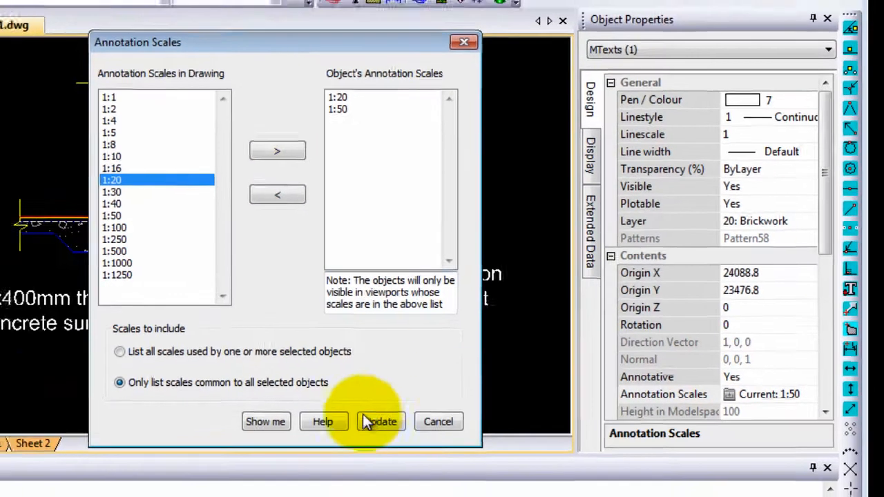
left_click(380, 421)
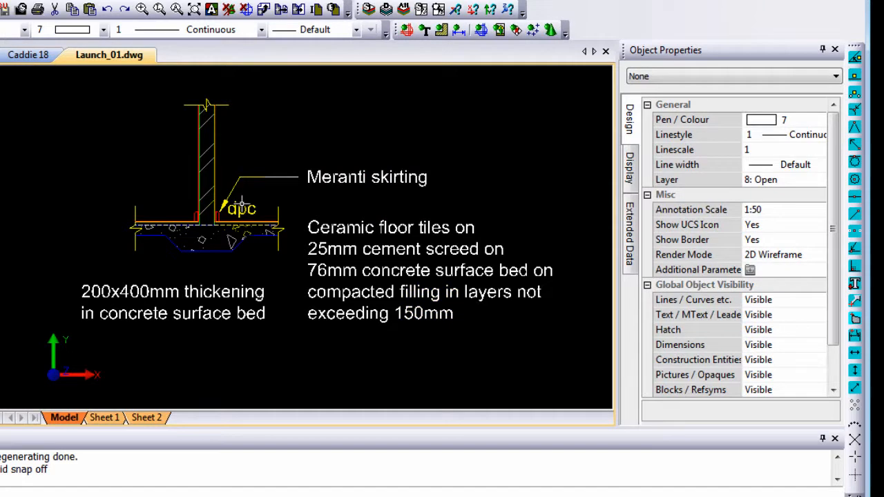
left_click(240, 209)
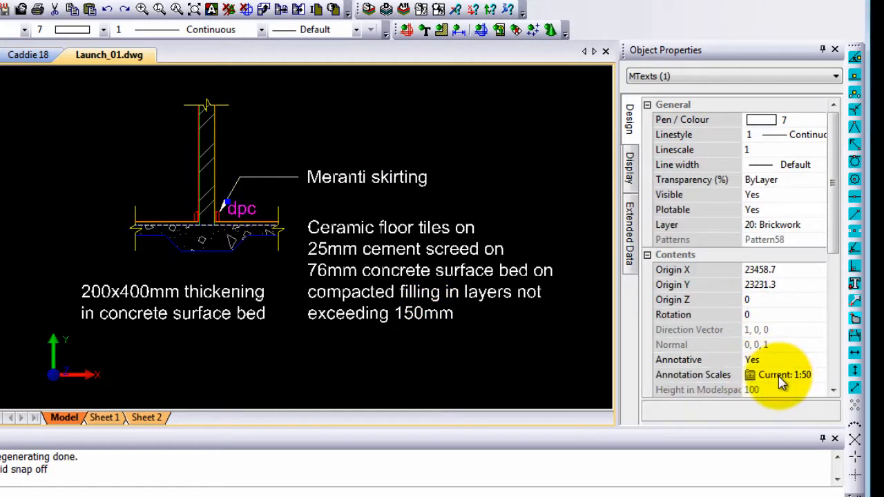
left_click(785, 375)
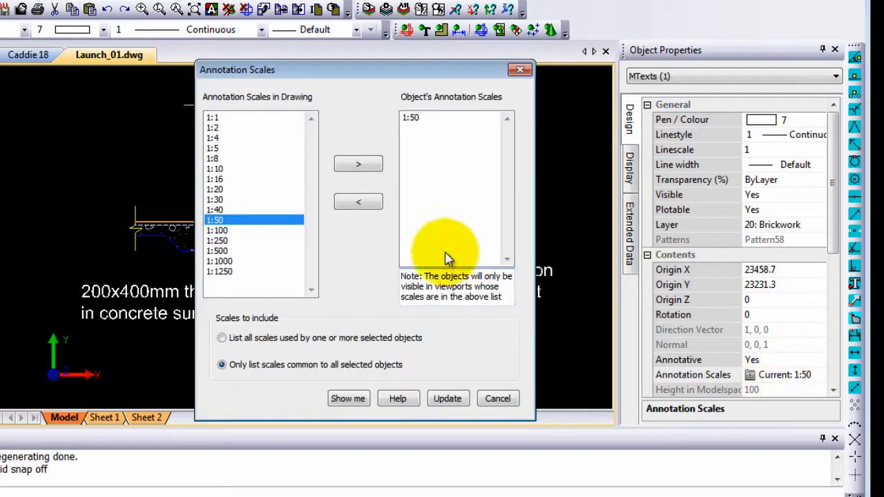
mouse_move(221, 228)
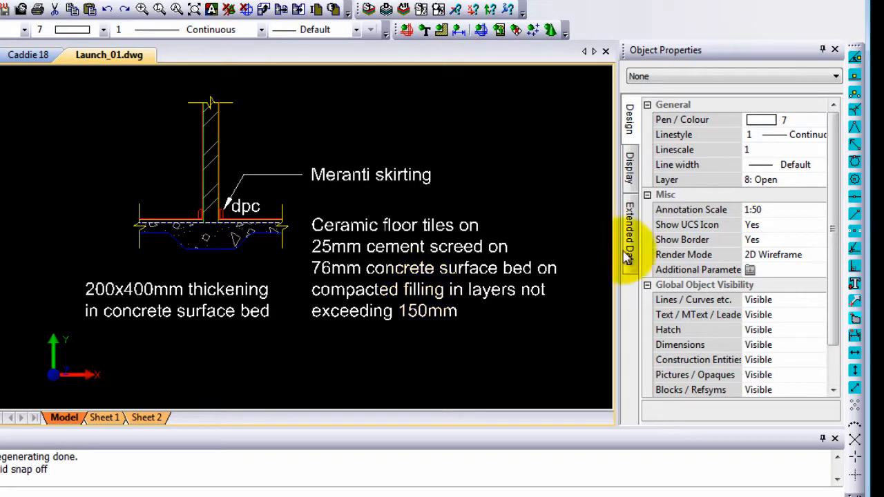
mouse_move(757, 219)
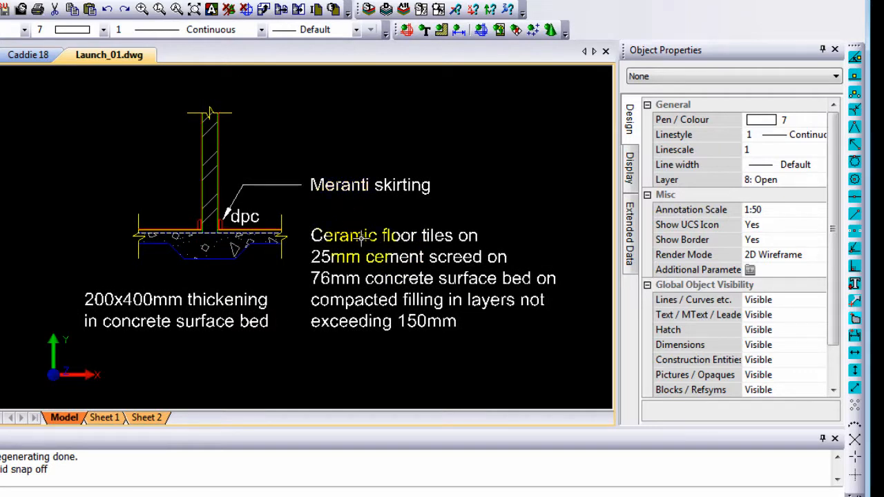
- Set the drawing's annotation scale to 1:20
left_click(818, 210)
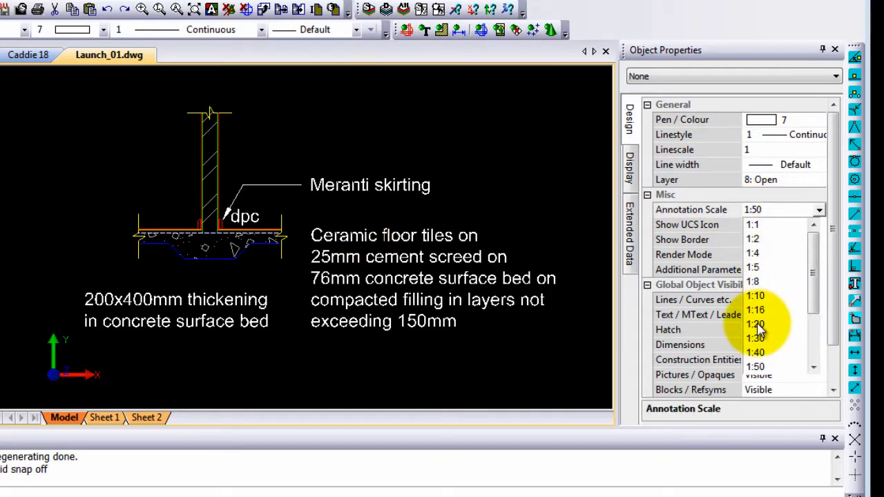
left_click(756, 323)
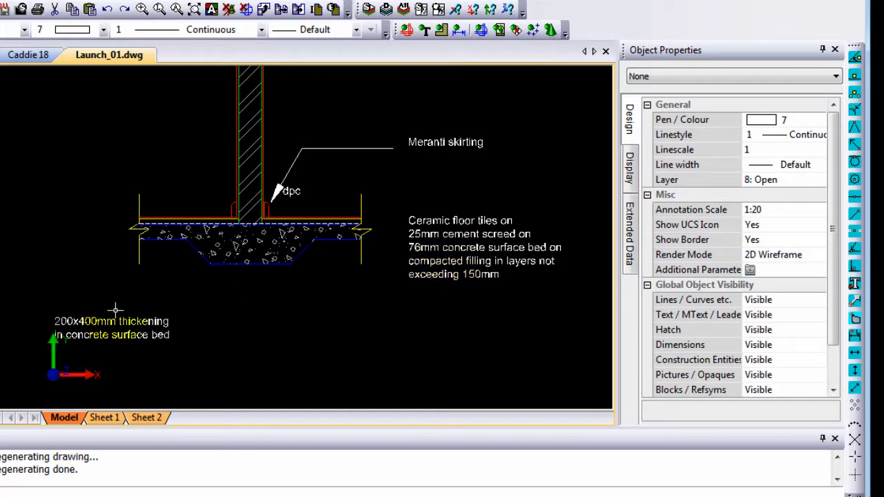
mouse_move(138, 312)
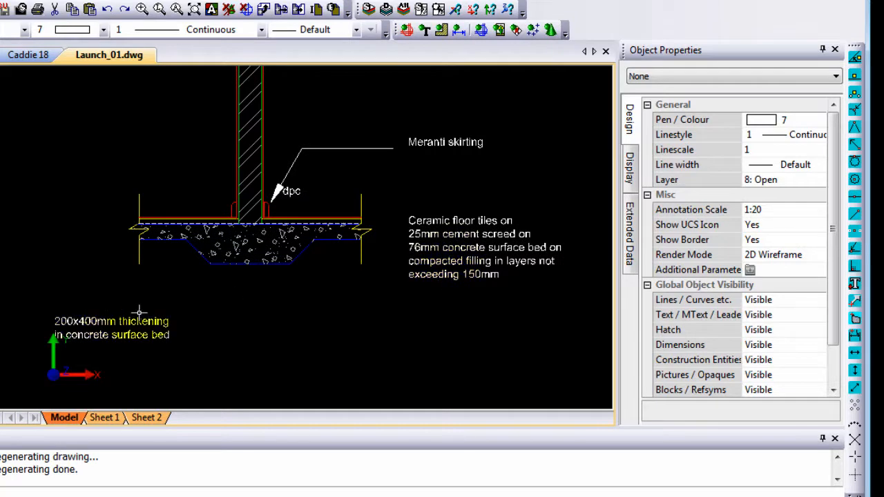
mouse_move(89, 328)
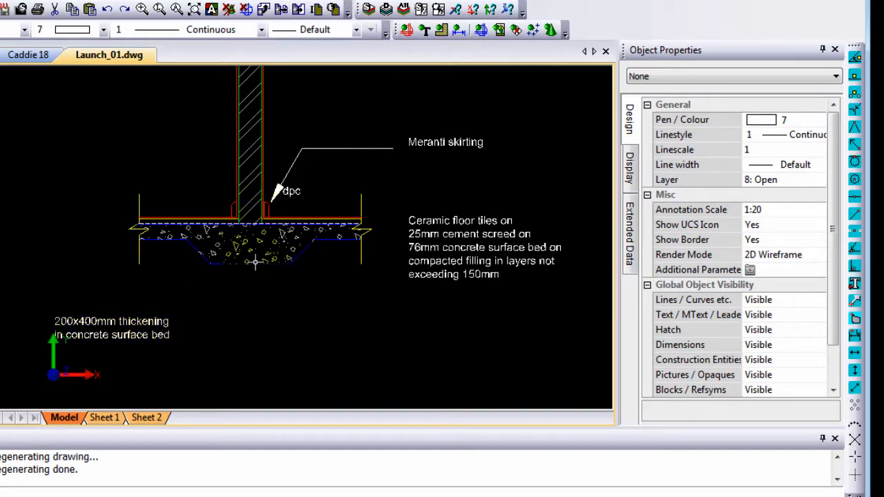
- Move the floor-tile notes into place beside the skirting detail
left_click(110, 329)
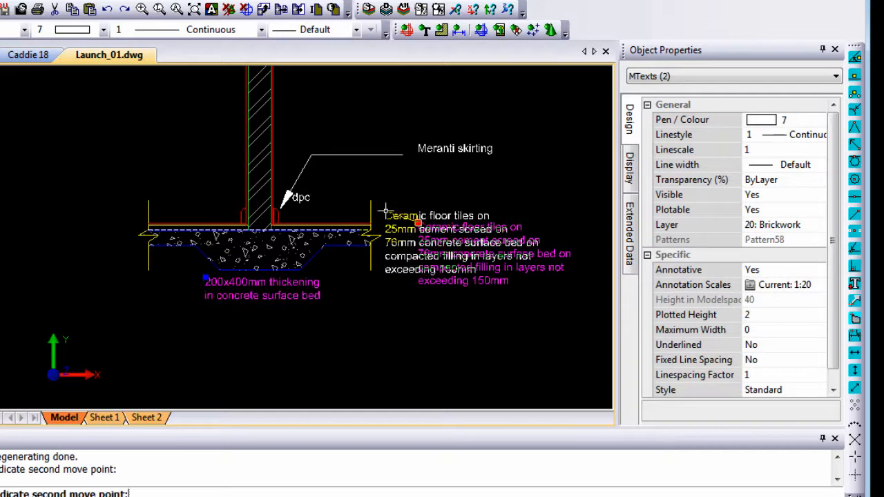
left_click(456, 258)
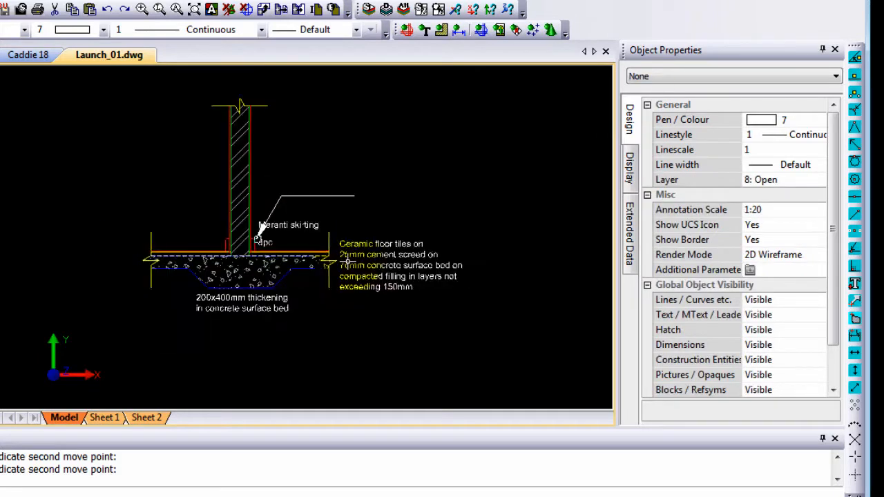
- Switch the annotation scale to 1:100, then to 1:50 so the notes resize
left_click(819, 210)
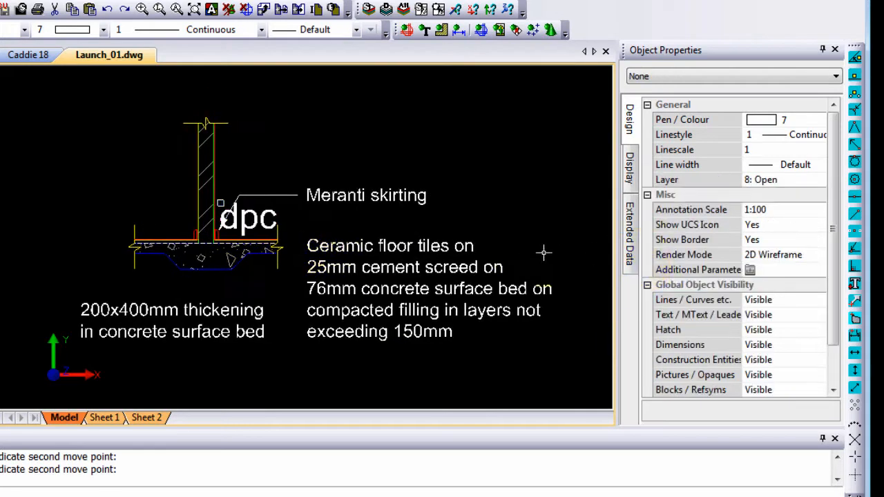
left_click(820, 210)
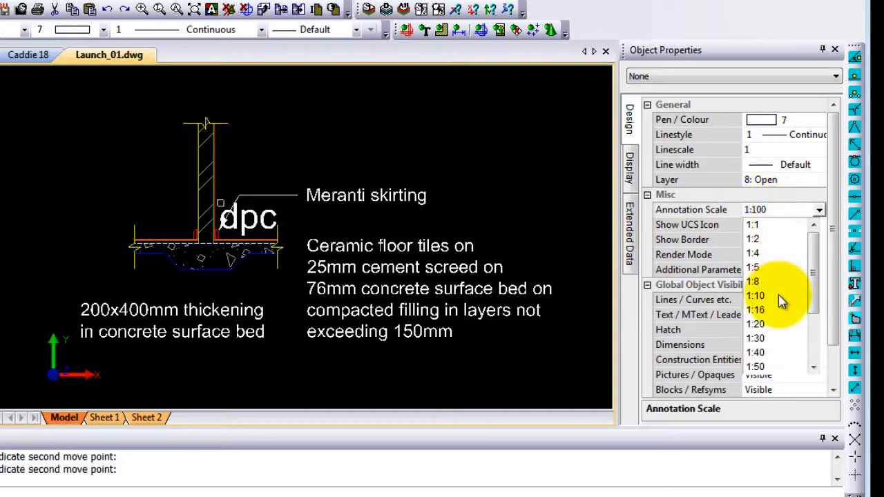
left_click(756, 367)
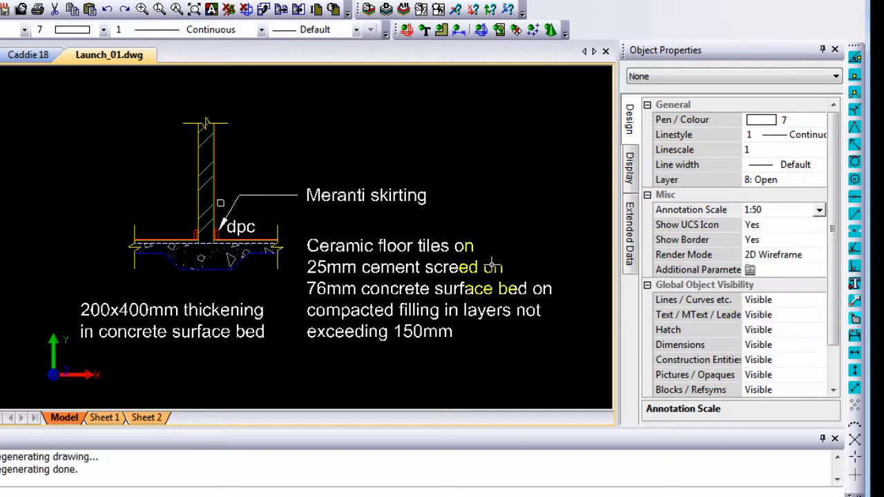
left_click(819, 210)
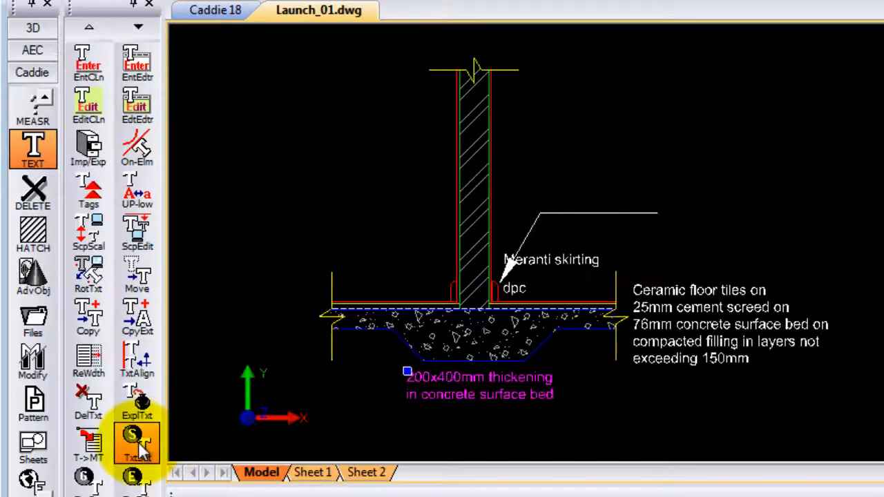
- Set new text to annotative with 2 mm plotted height in Text Parameter Settings
left_click(137, 442)
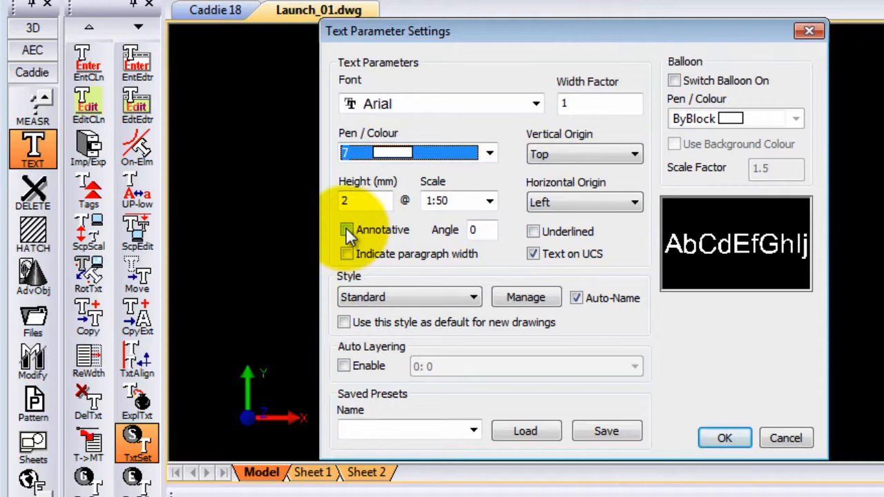
left_click(346, 230)
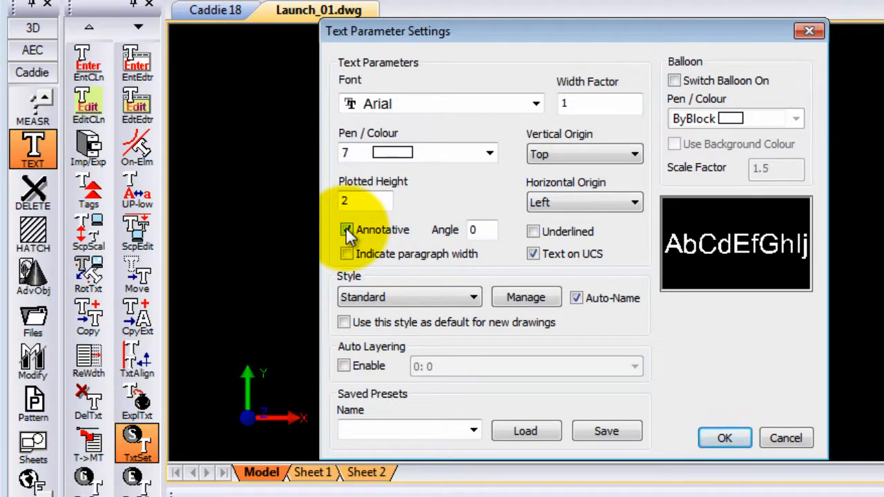
left_click(347, 229)
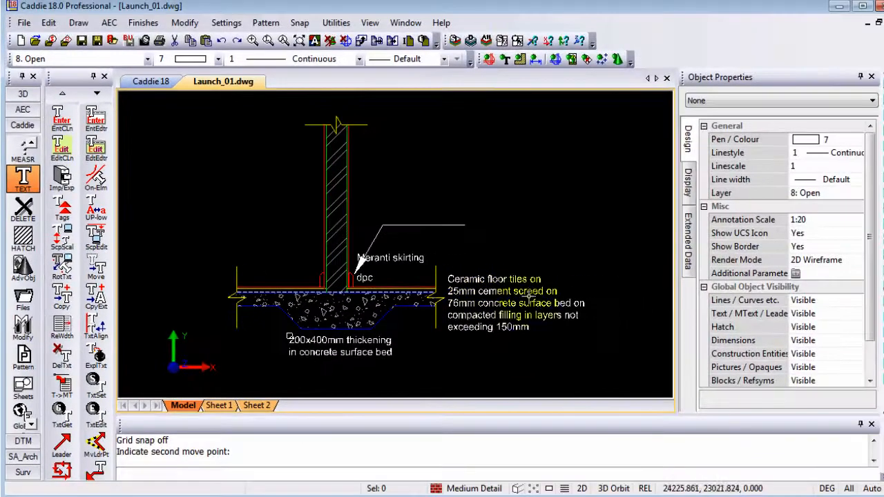
- Move the ceramic floor tiles note closer beside the skirting detail
left_click(495, 303)
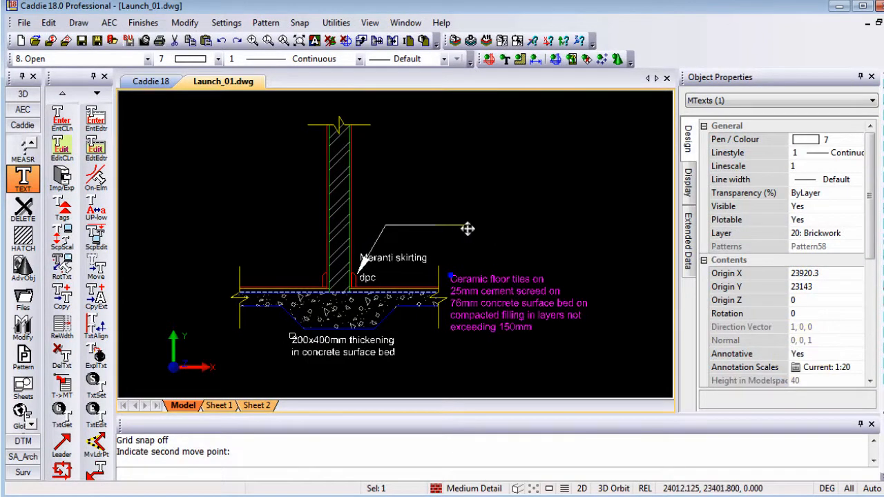
left_click(467, 246)
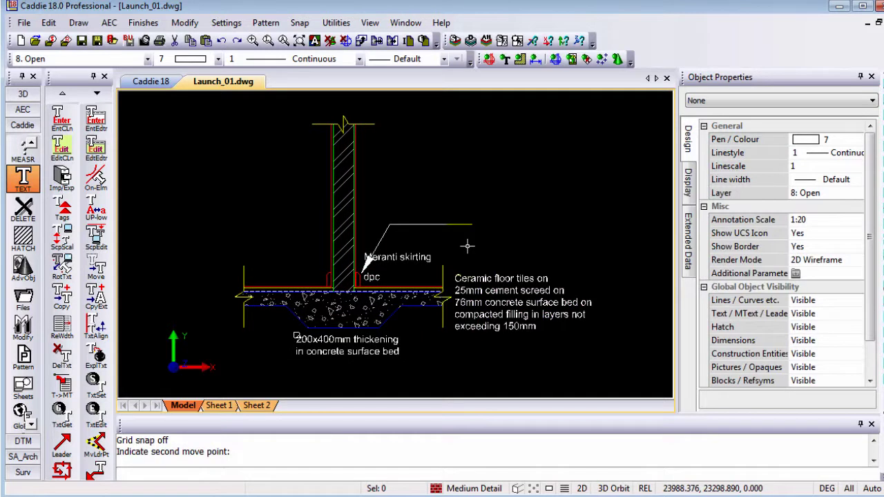
left_click(518, 302)
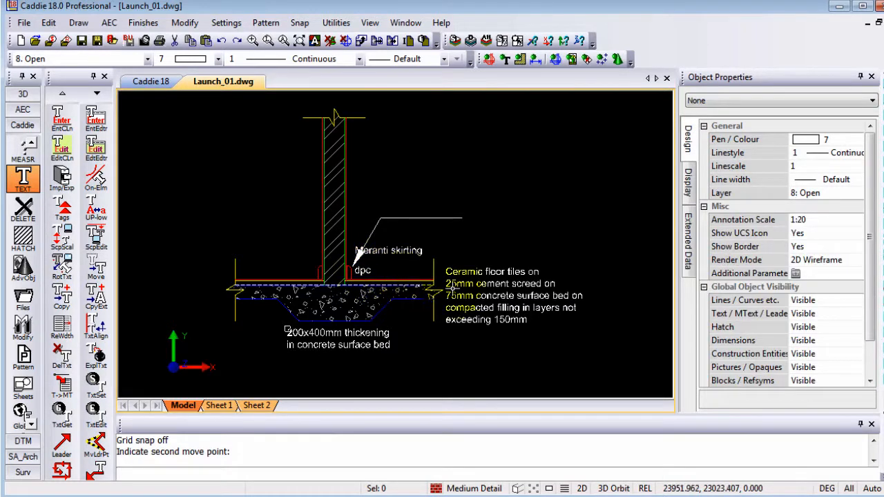
mouse_move(340, 234)
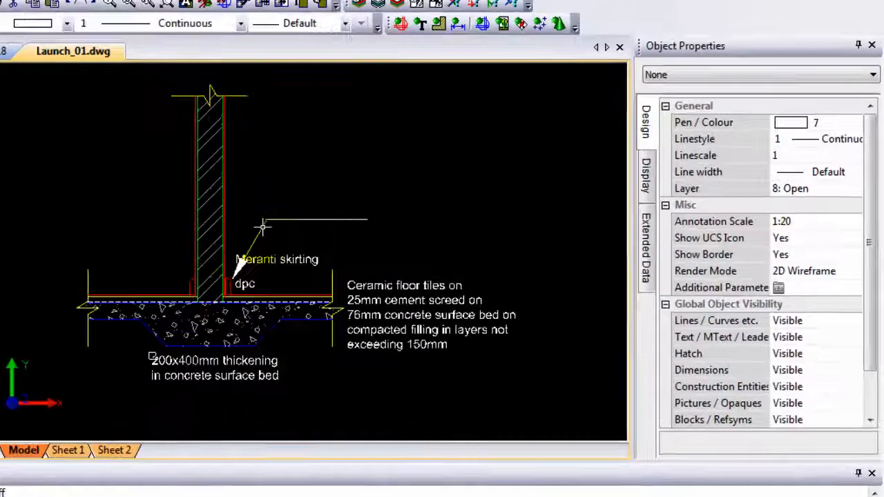
left_click(262, 219)
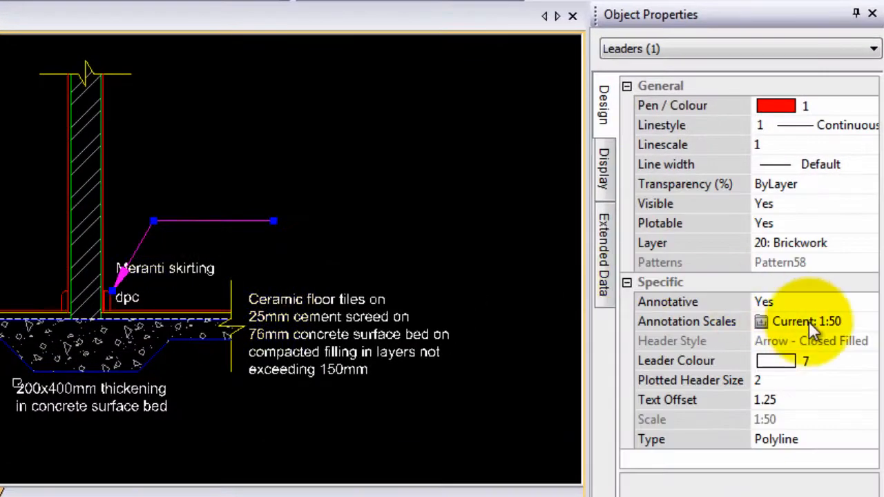
left_click(762, 320)
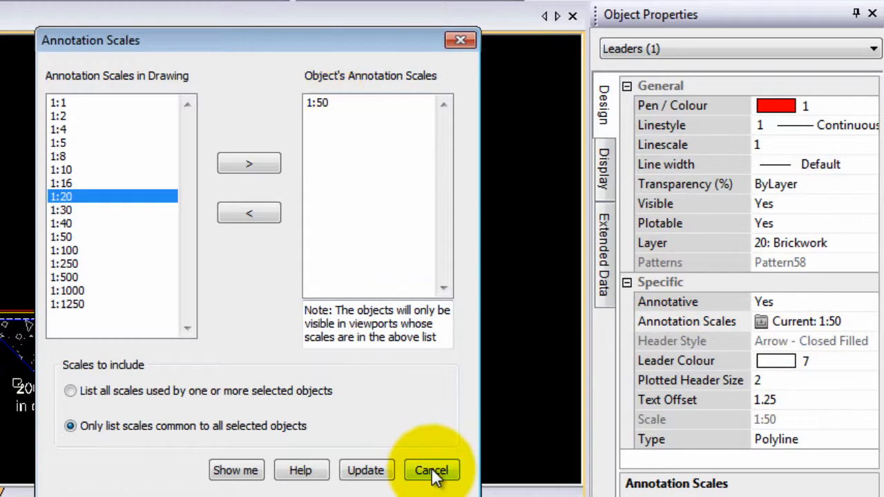
left_click(432, 470)
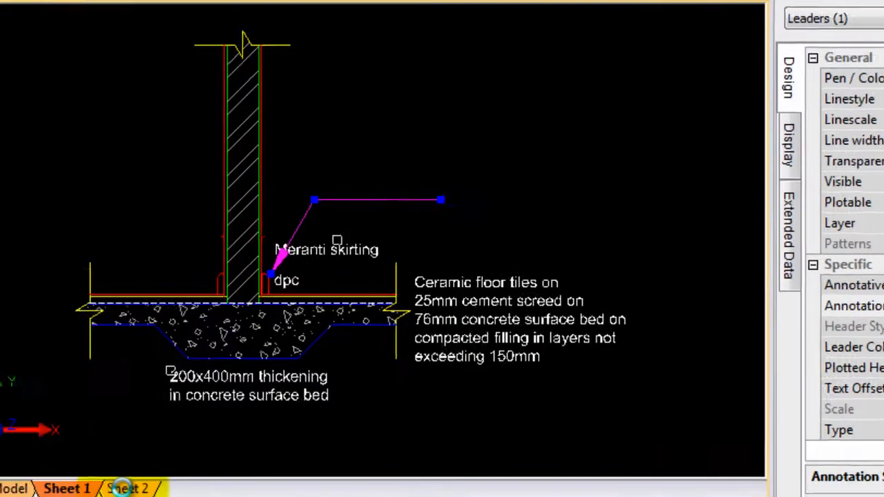
- Switch to Sheet 1 with its 1:100, 1:50 and 1:20 viewports
left_click(66, 489)
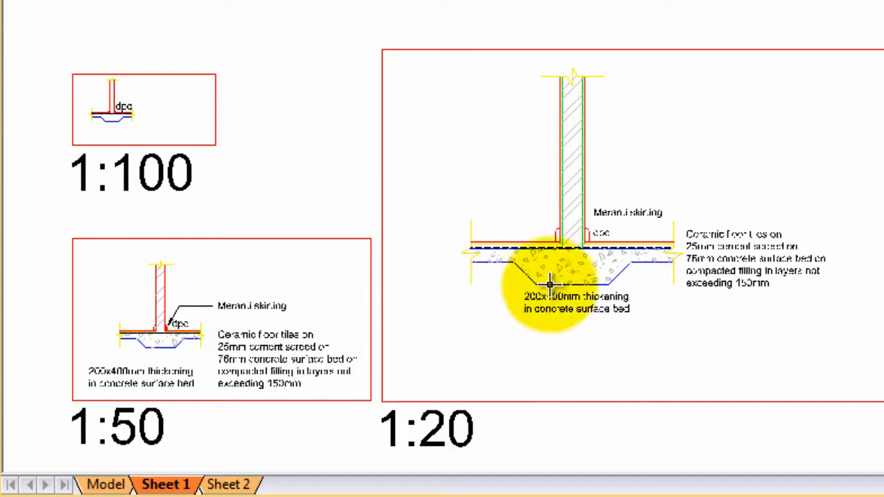
mouse_move(127, 138)
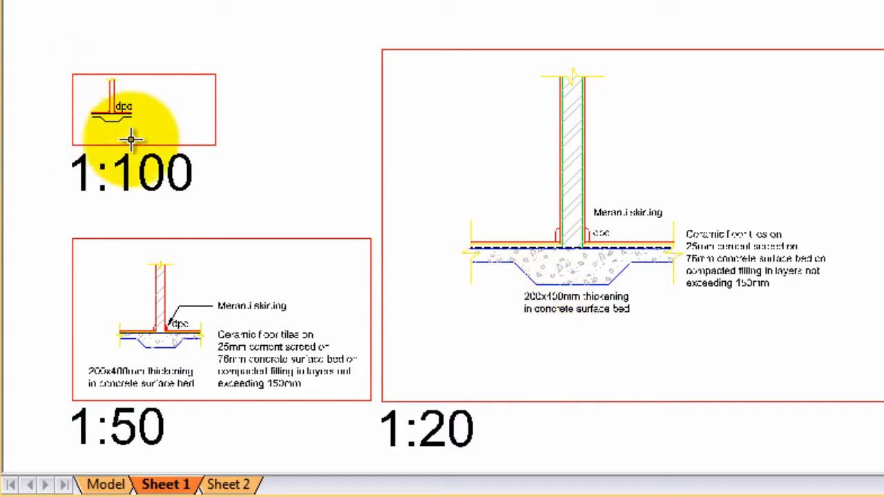
mouse_move(176, 307)
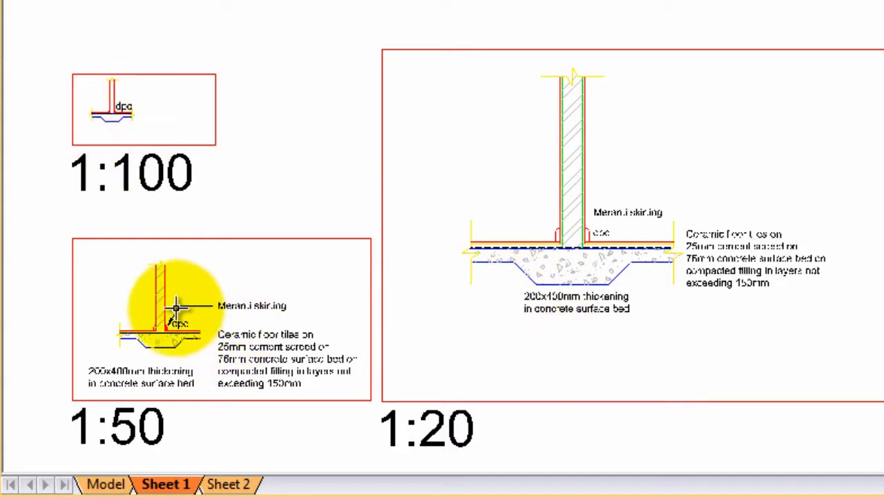
mouse_move(494, 351)
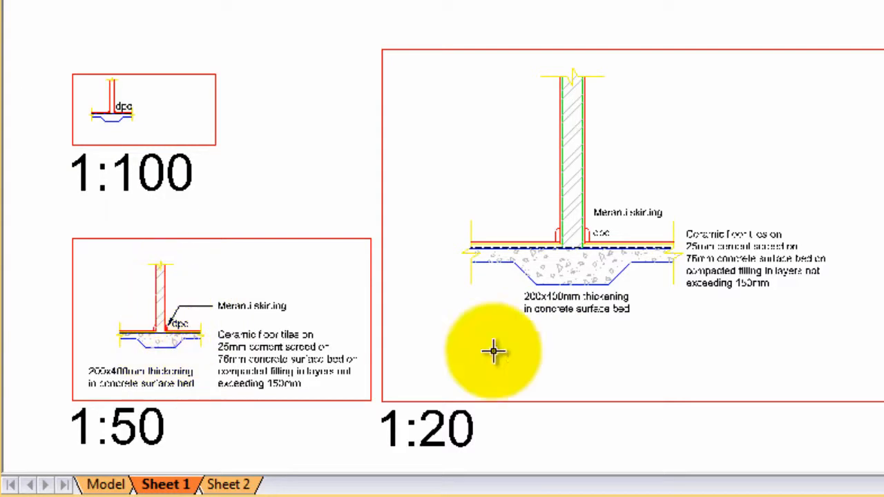
mouse_move(648, 188)
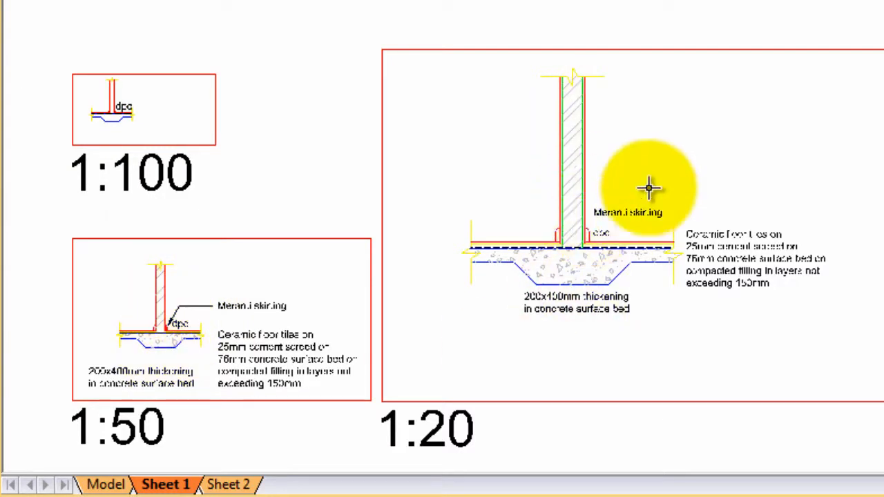